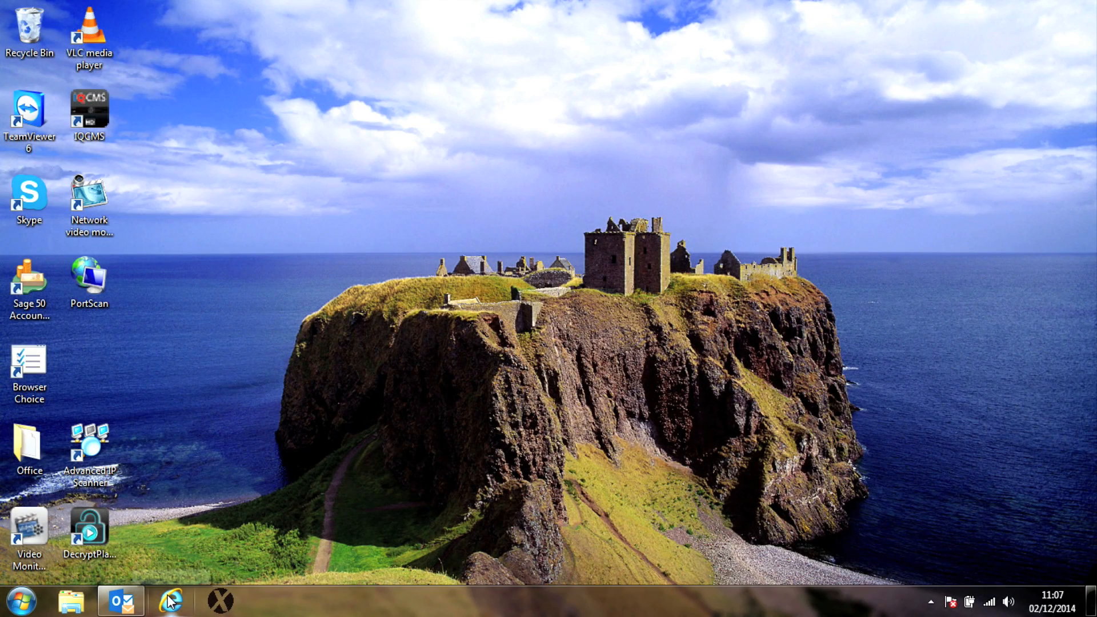
Browse to hdcctv.co.uk Downloads and scroll to the Network Video Recorders – XRN Range list.
{"action": "left_click", "coordinate": [172, 601]}
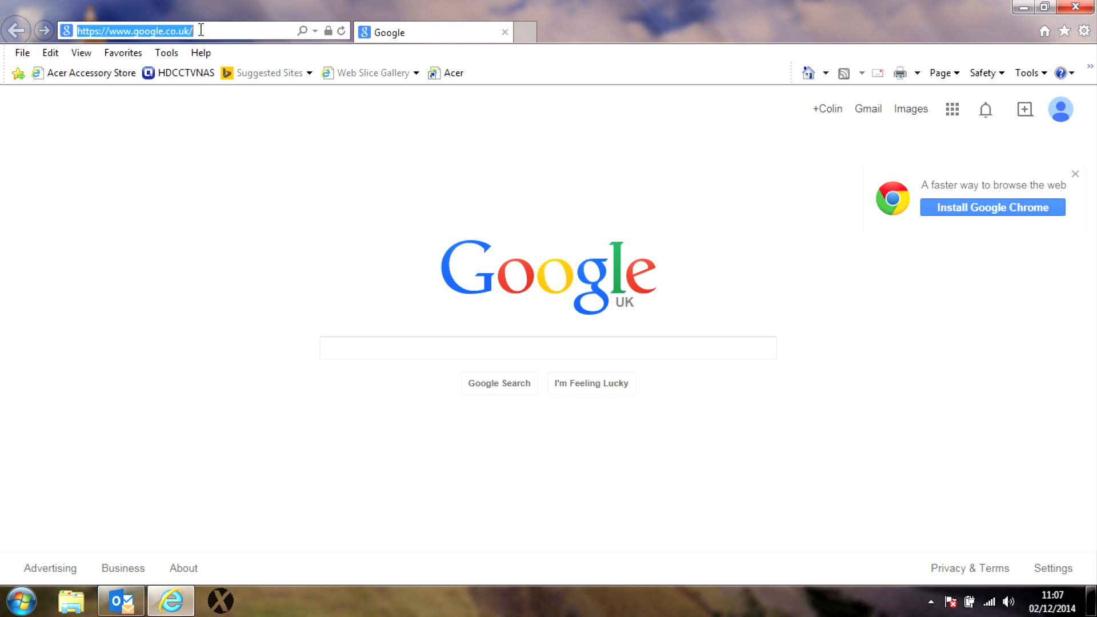
{"action": "type", "text": "hdcctv"}
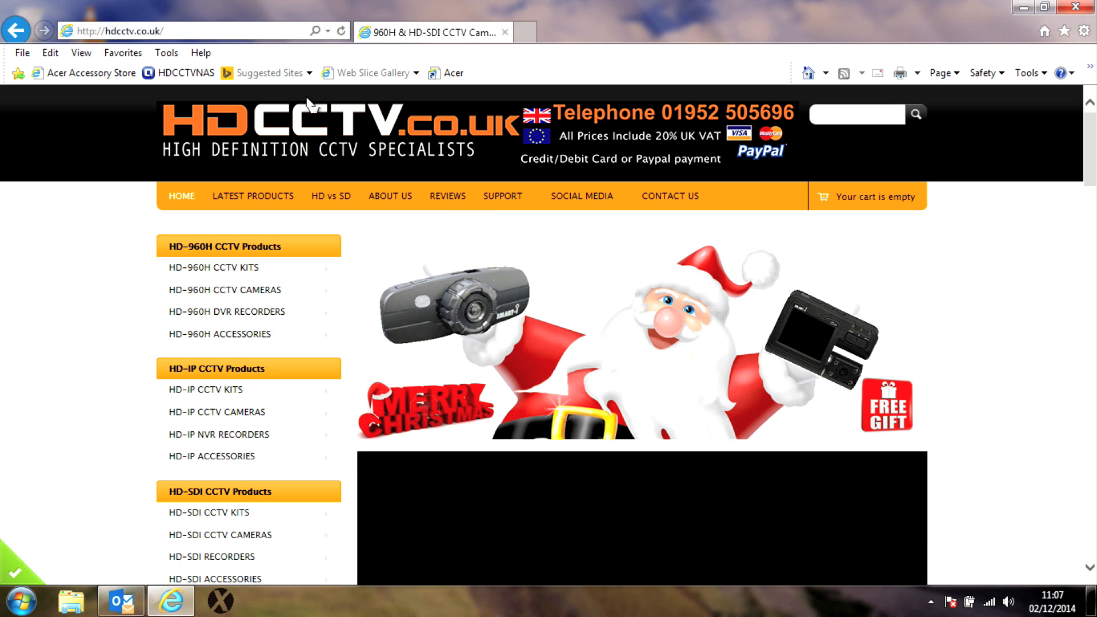
{"action": "mouse_move", "coordinate": [500, 209]}
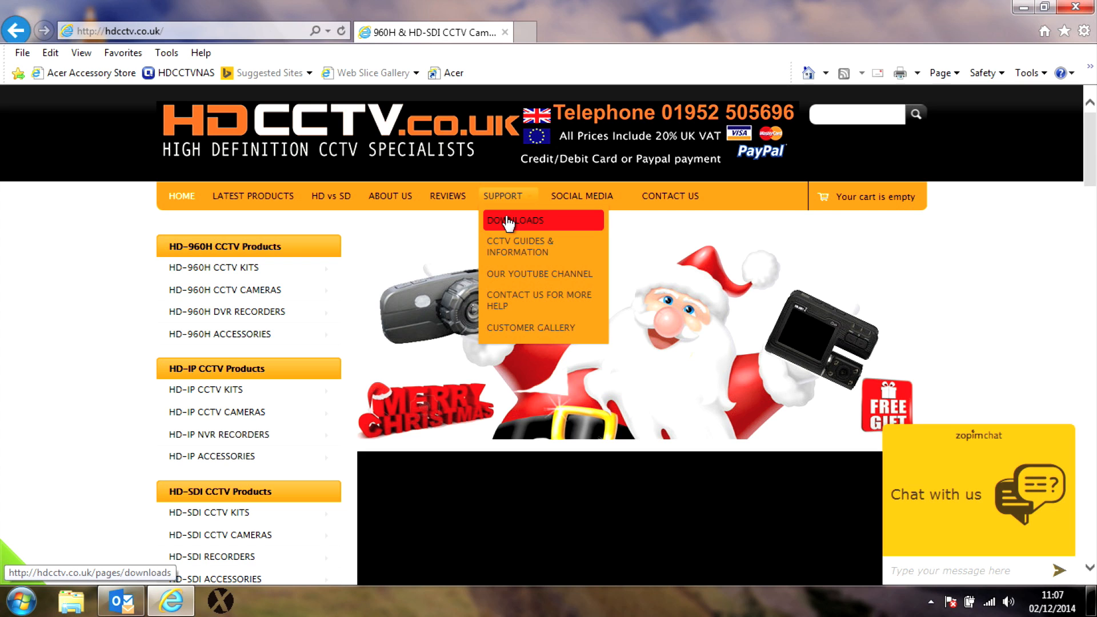
{"action": "left_click", "coordinate": [515, 220]}
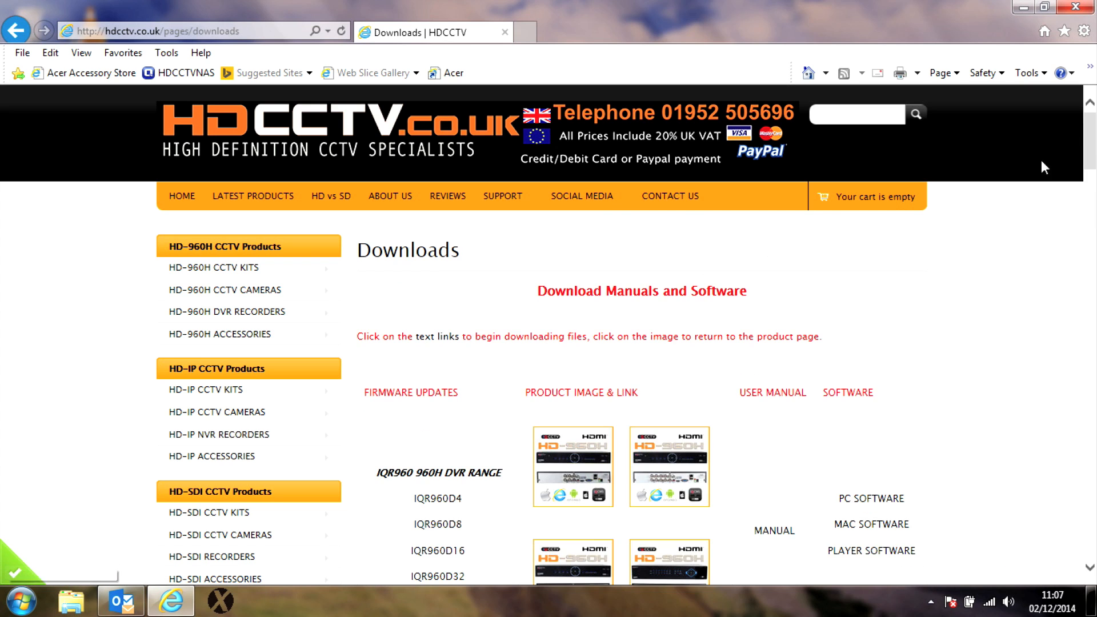
{"action": "scroll", "scroll_direction": "down", "scroll_amount": 3}
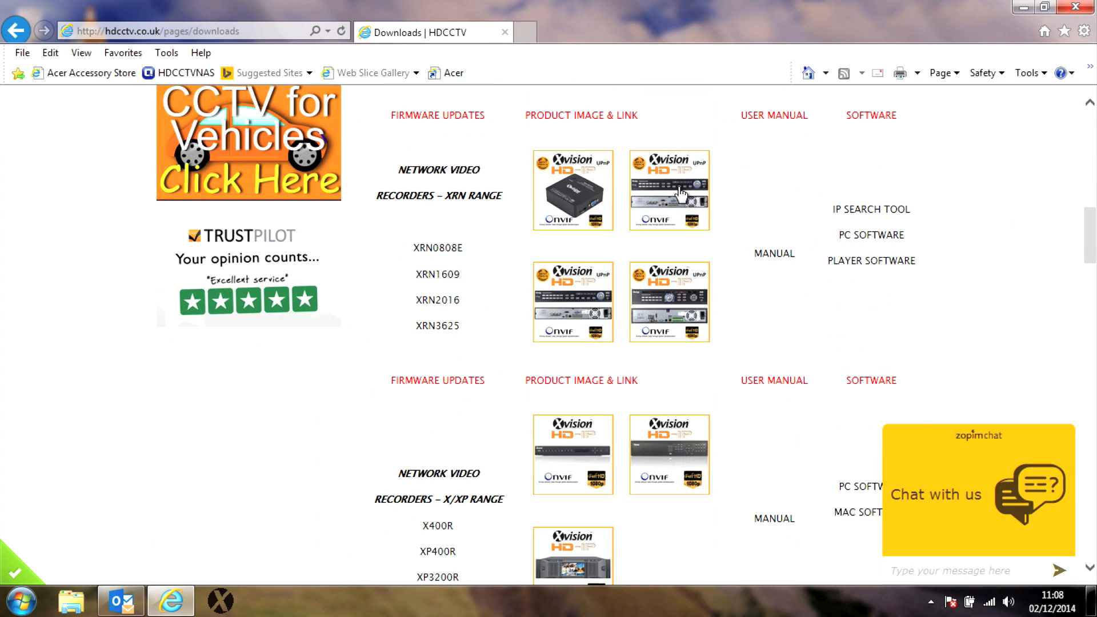
{"action": "mouse_move", "coordinate": [505, 133]}
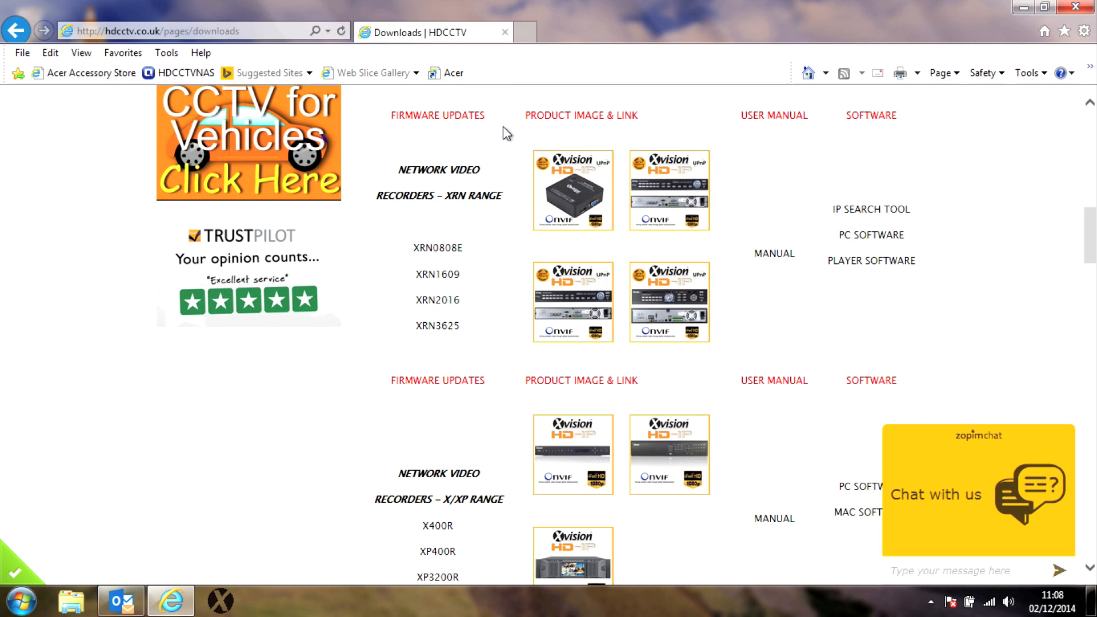
{"action": "mouse_move", "coordinate": [434, 263]}
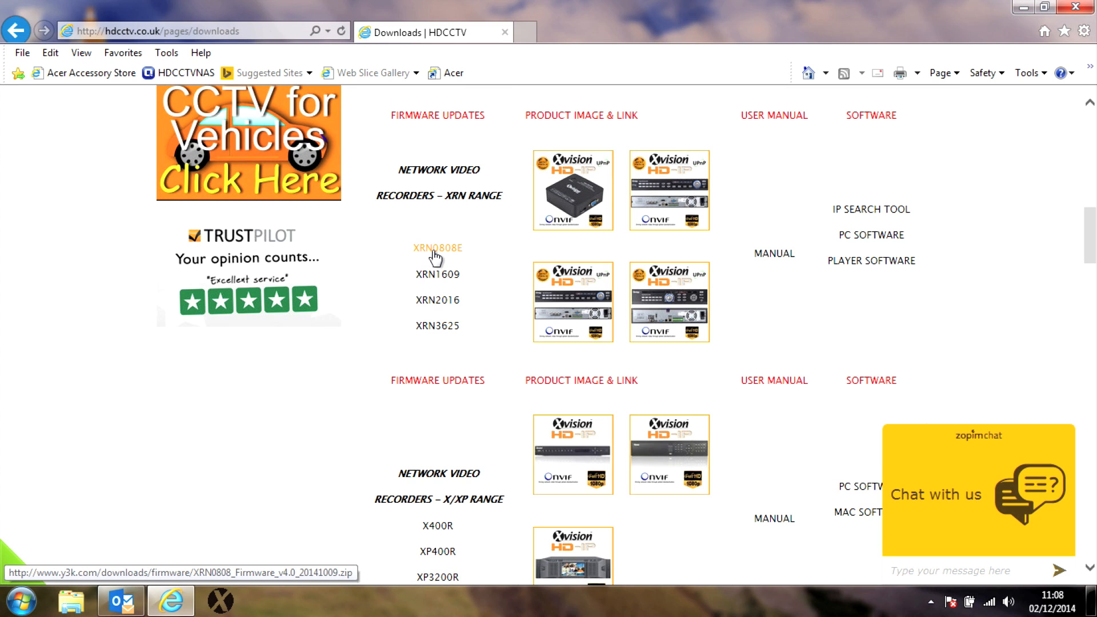
Download and save the XRN0808E firmware zip, then open it from the downloads list.
{"action": "left_click", "coordinate": [437, 248]}
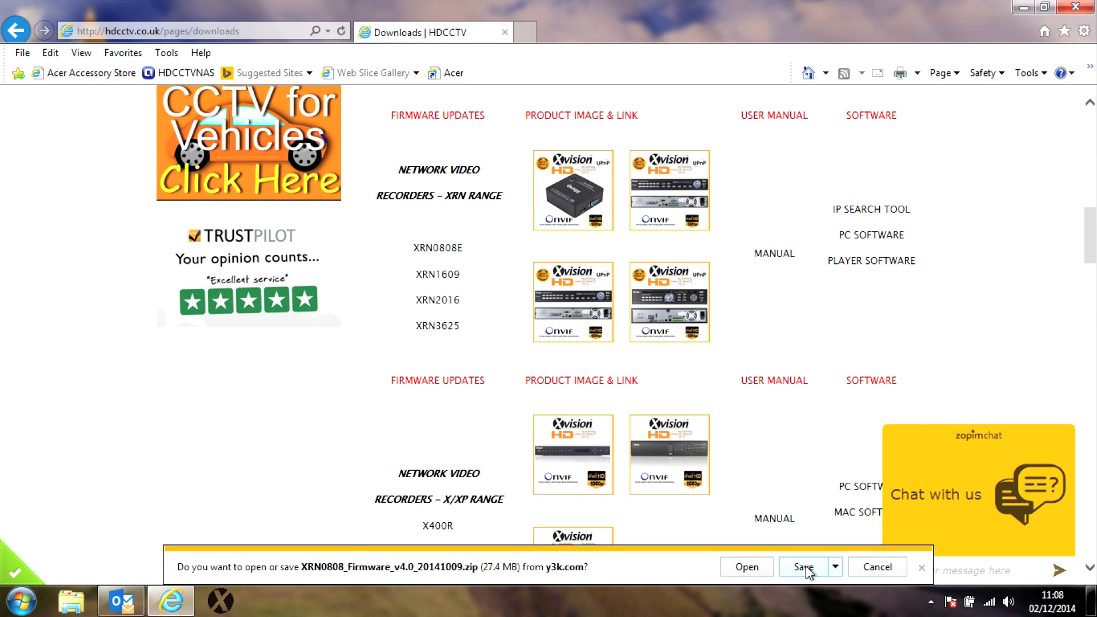
{"action": "left_click", "coordinate": [802, 567]}
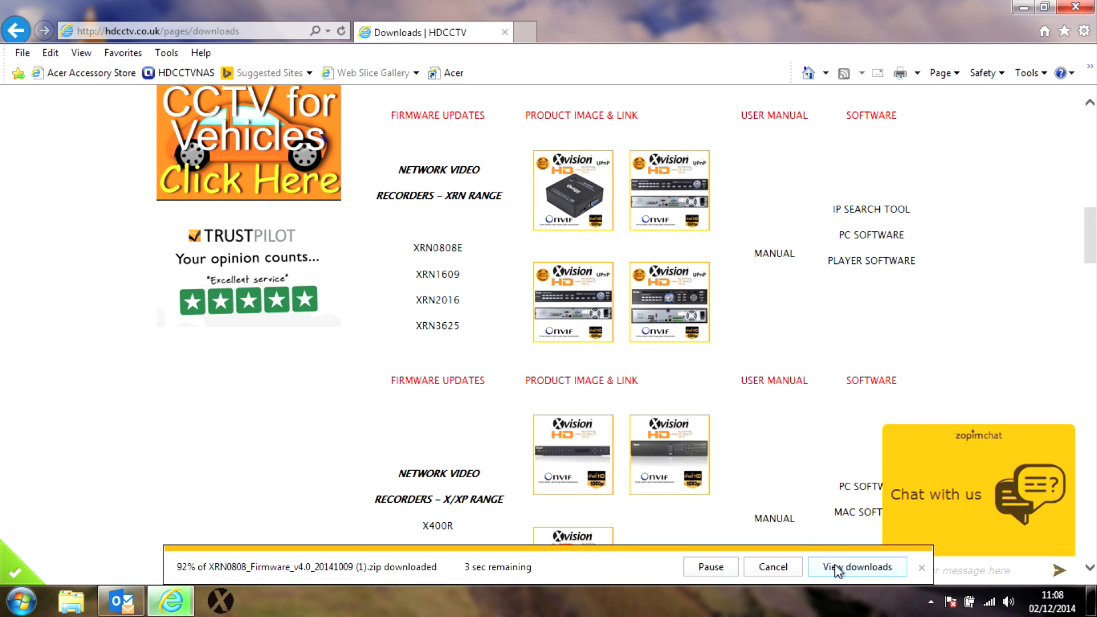
{"action": "left_click", "coordinate": [857, 566]}
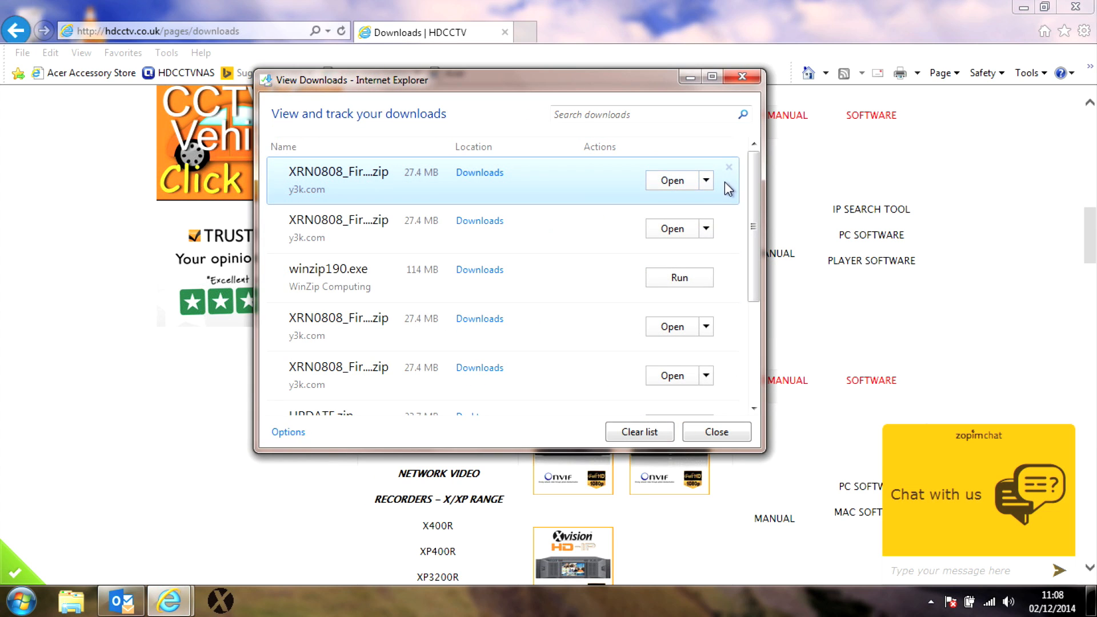
{"action": "left_click", "coordinate": [673, 180]}
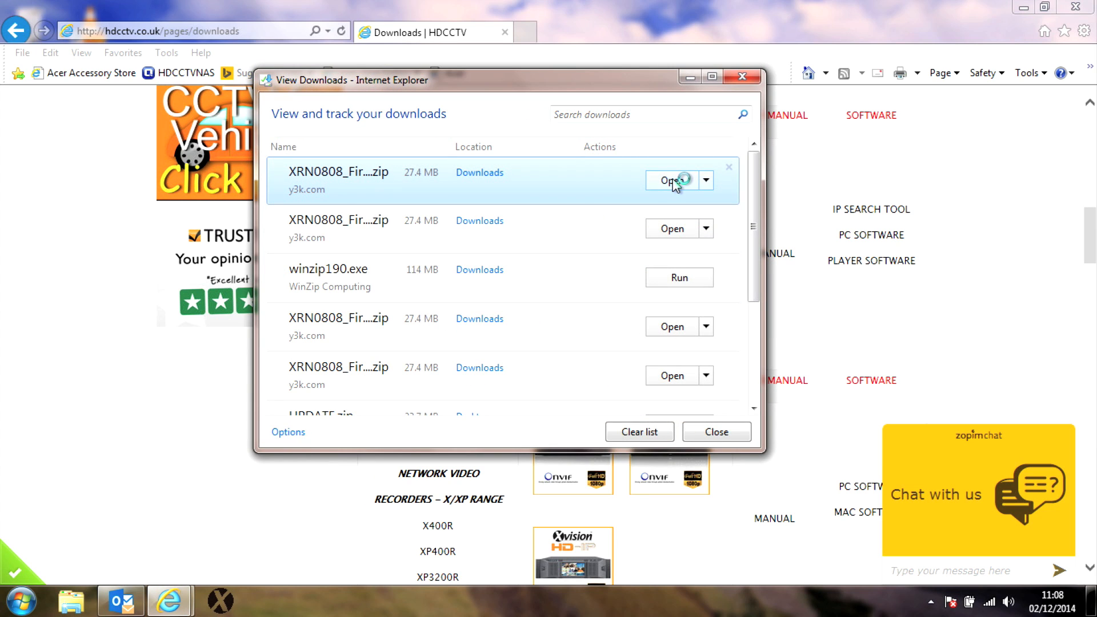
{"action": "left_click", "coordinate": [672, 181]}
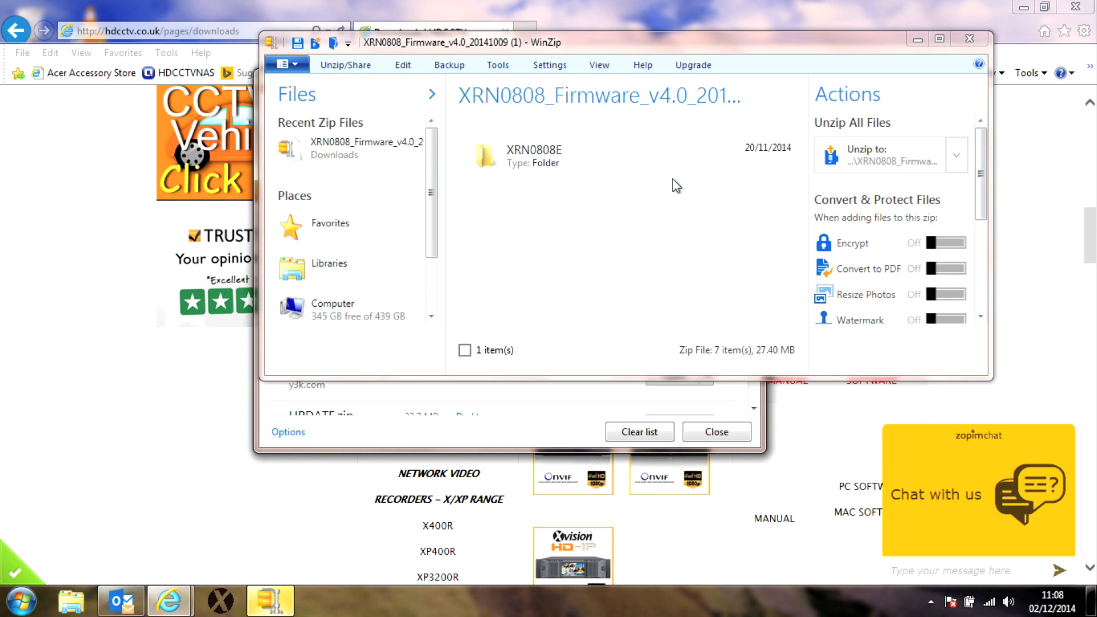
{"action": "mouse_move", "coordinate": [891, 167]}
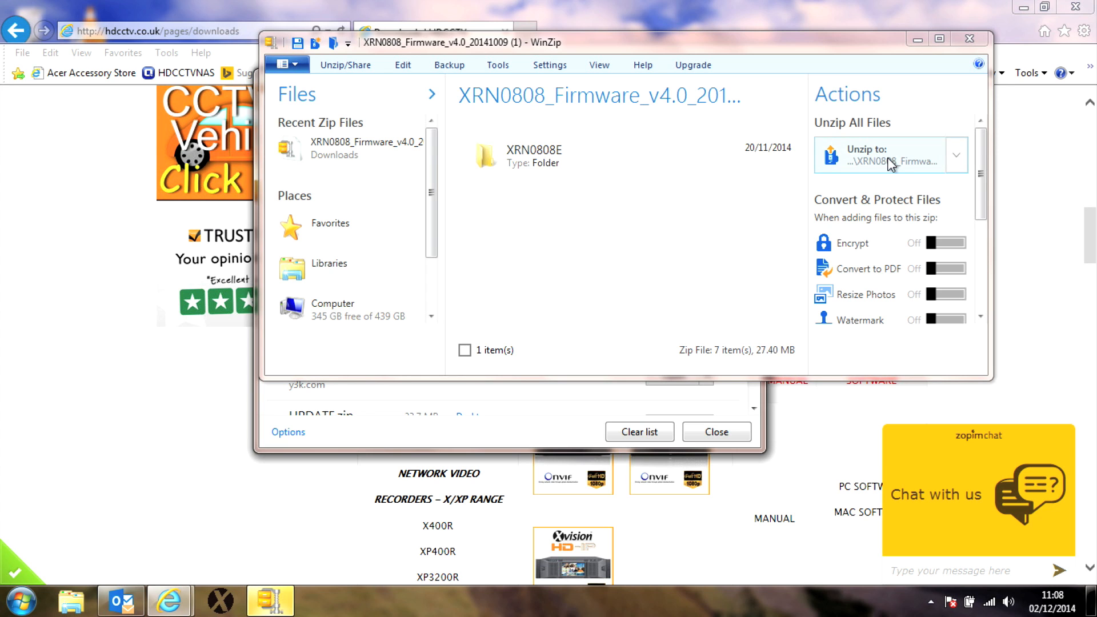
Unzip the firmware package and select its Product tool folder.
{"action": "left_click", "coordinate": [882, 154]}
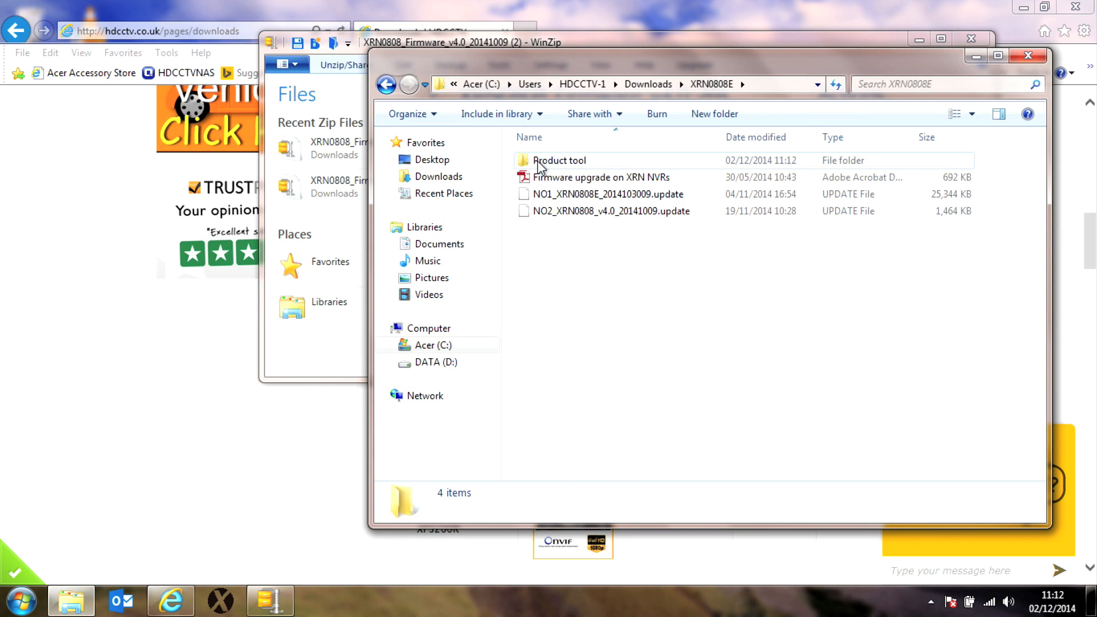
{"action": "left_click", "coordinate": [558, 160]}
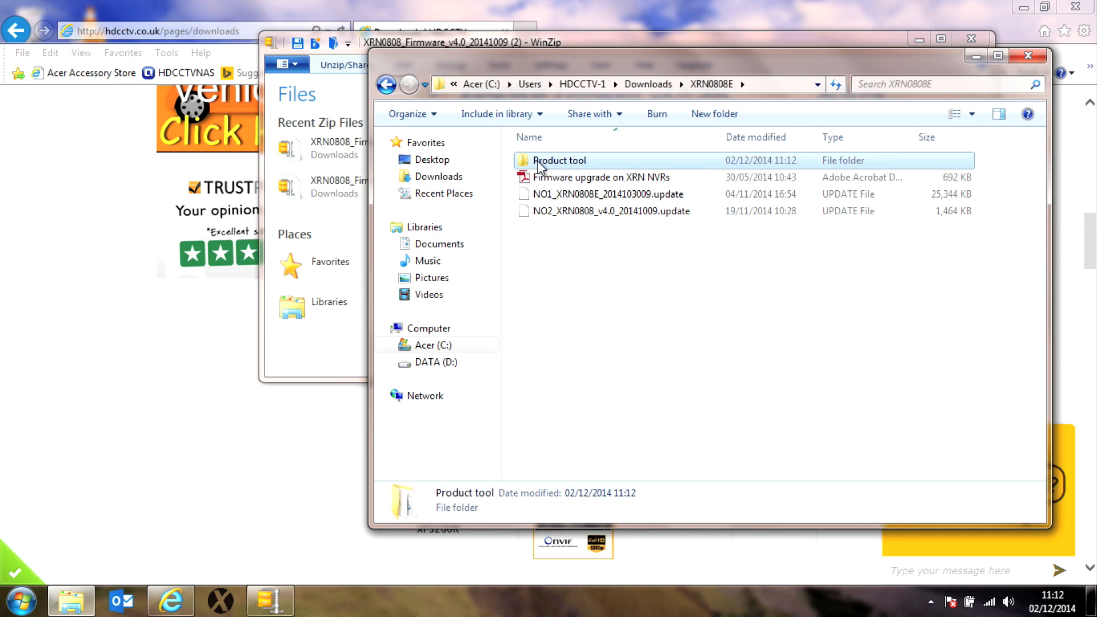
Launch Product Tool, search the network for recorders only, allow firewall access, and untick device 1.
{"action": "double_click", "coordinate": [560, 160]}
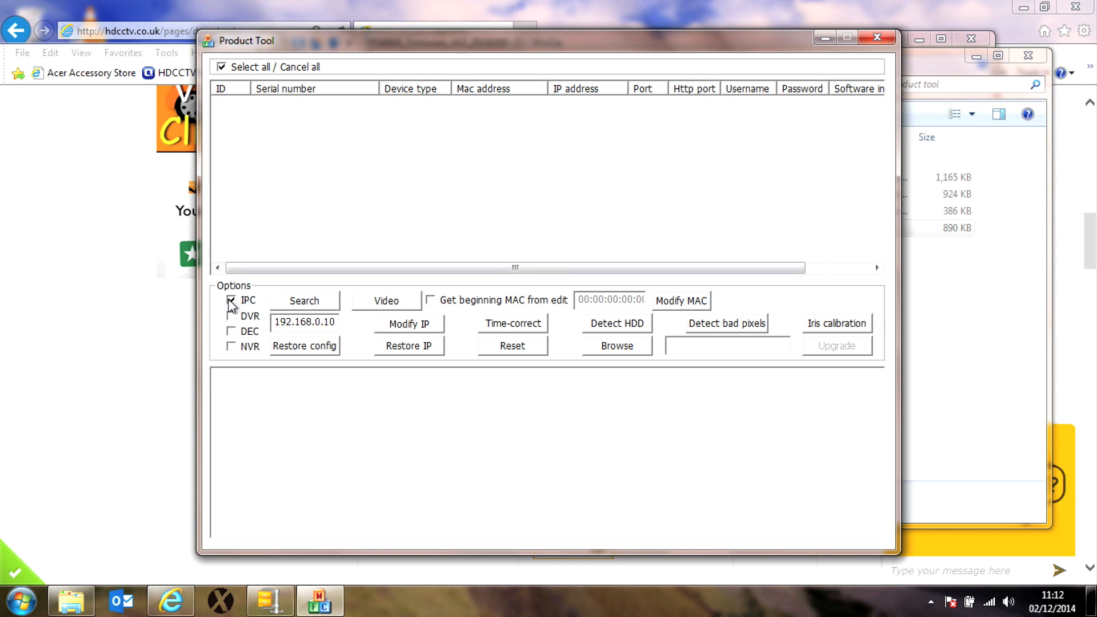
{"action": "left_click", "coordinate": [231, 301]}
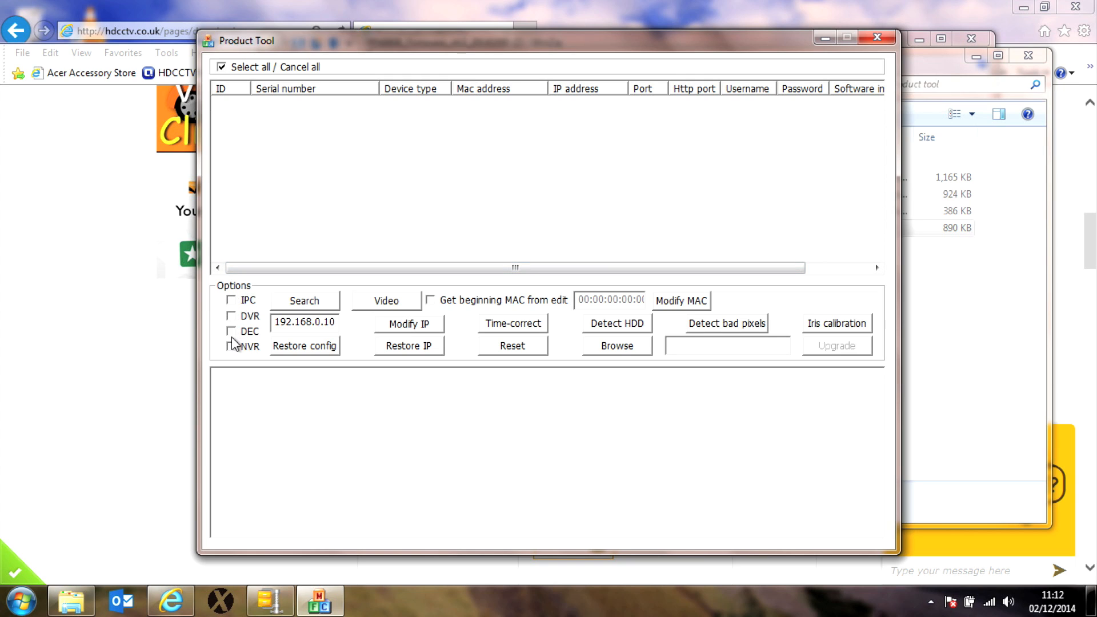
{"action": "left_click", "coordinate": [231, 347]}
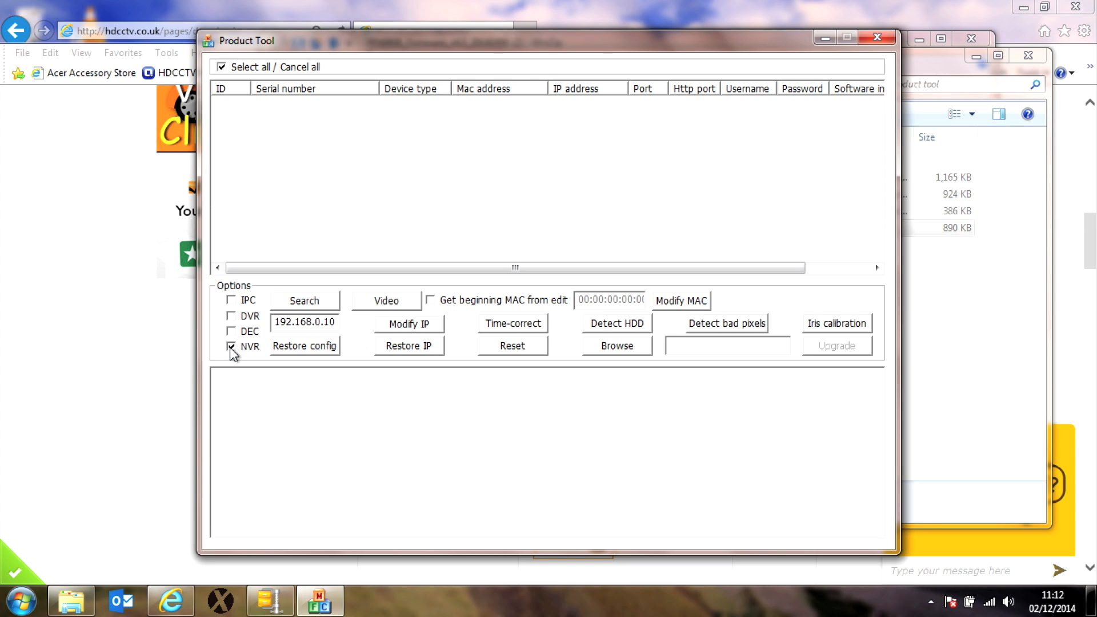
{"action": "left_click", "coordinate": [304, 300]}
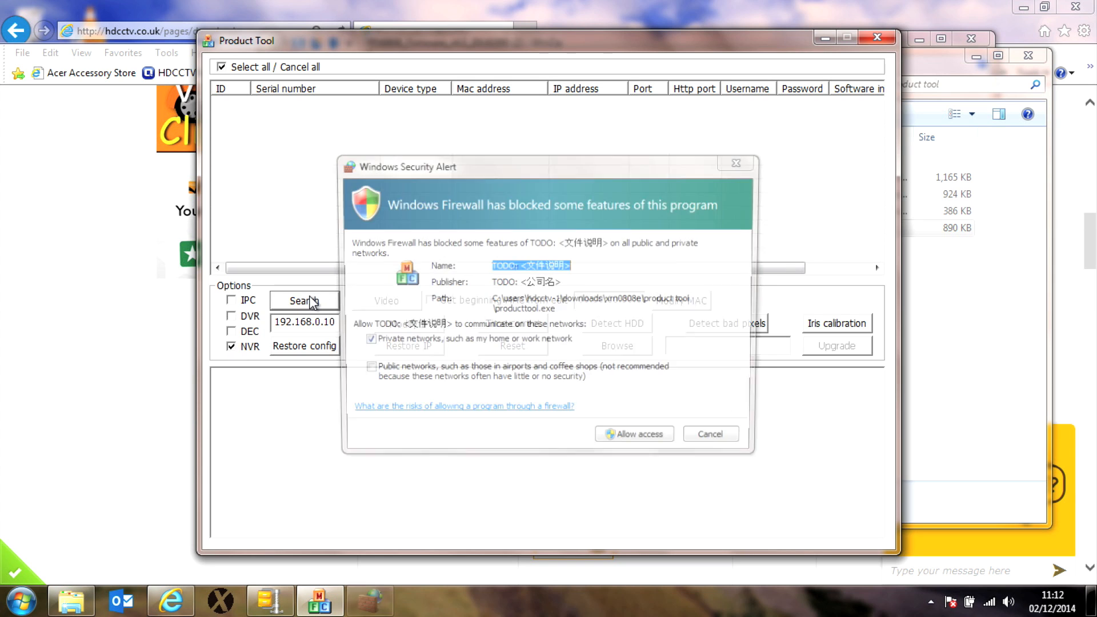
{"action": "left_click", "coordinate": [304, 301]}
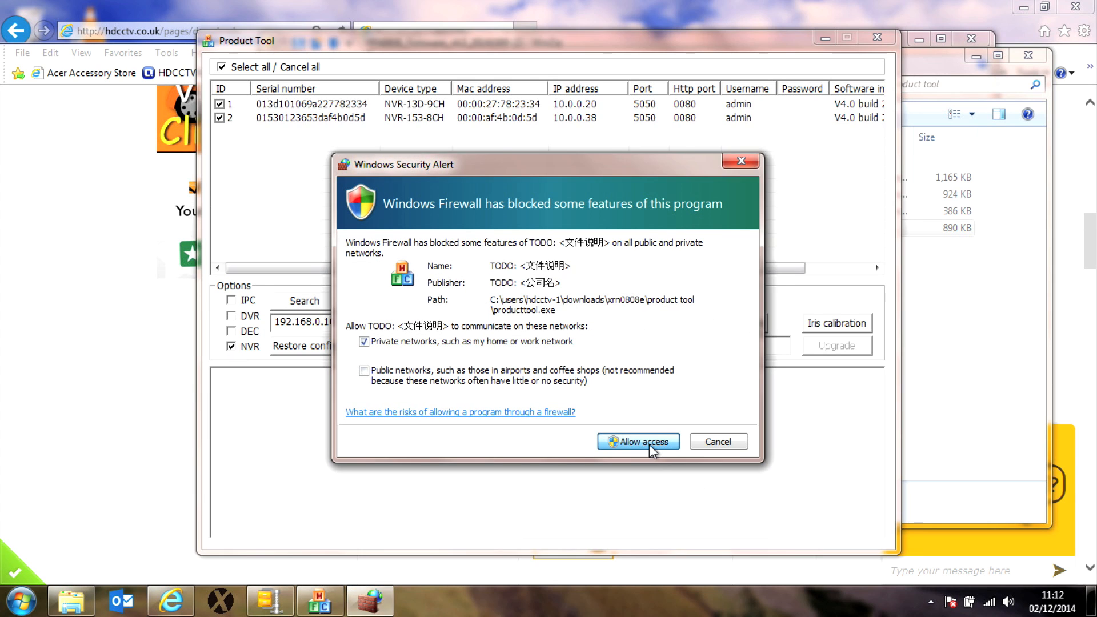
{"action": "left_click", "coordinate": [638, 441]}
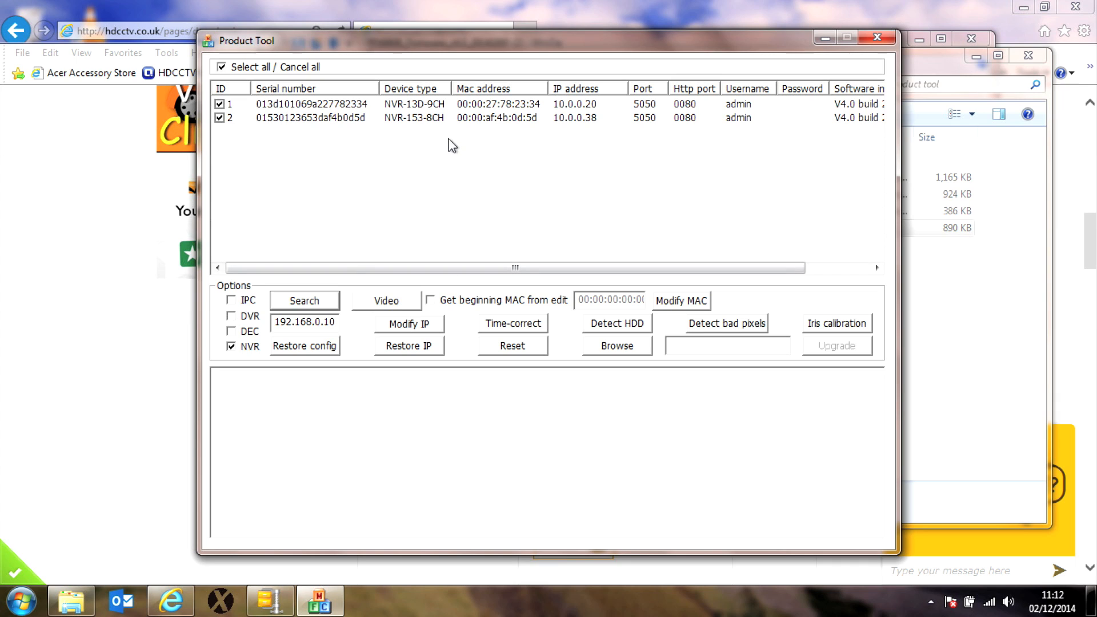
{"action": "mouse_move", "coordinate": [398, 138]}
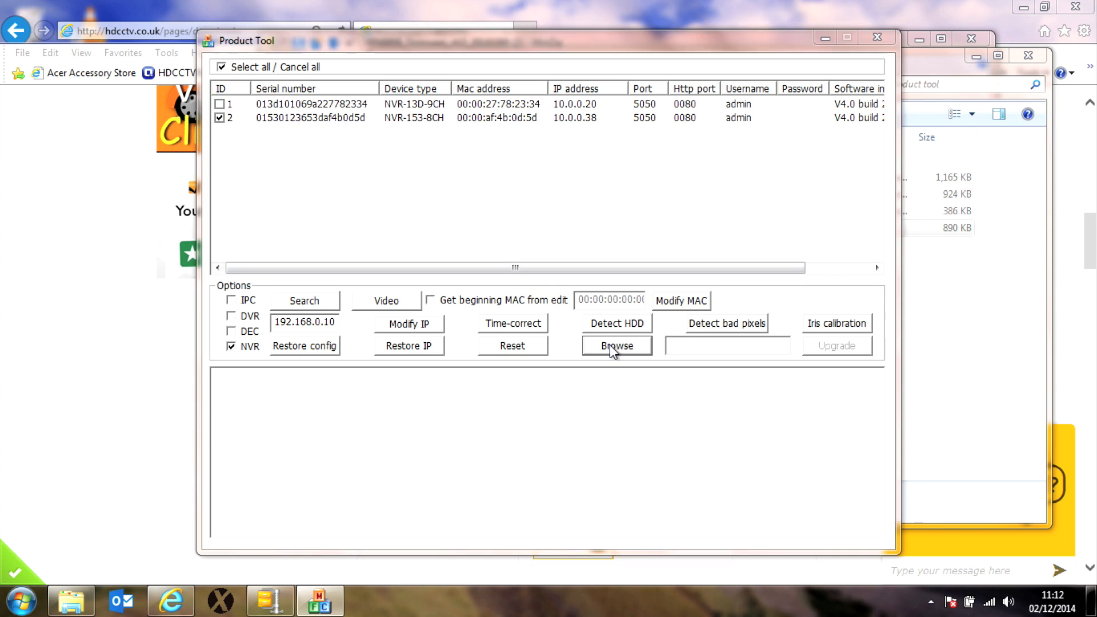
Choose NO1_XRN0808E_2014103009.update from the XRN0808E folder as the update file.
{"action": "left_click", "coordinate": [616, 345]}
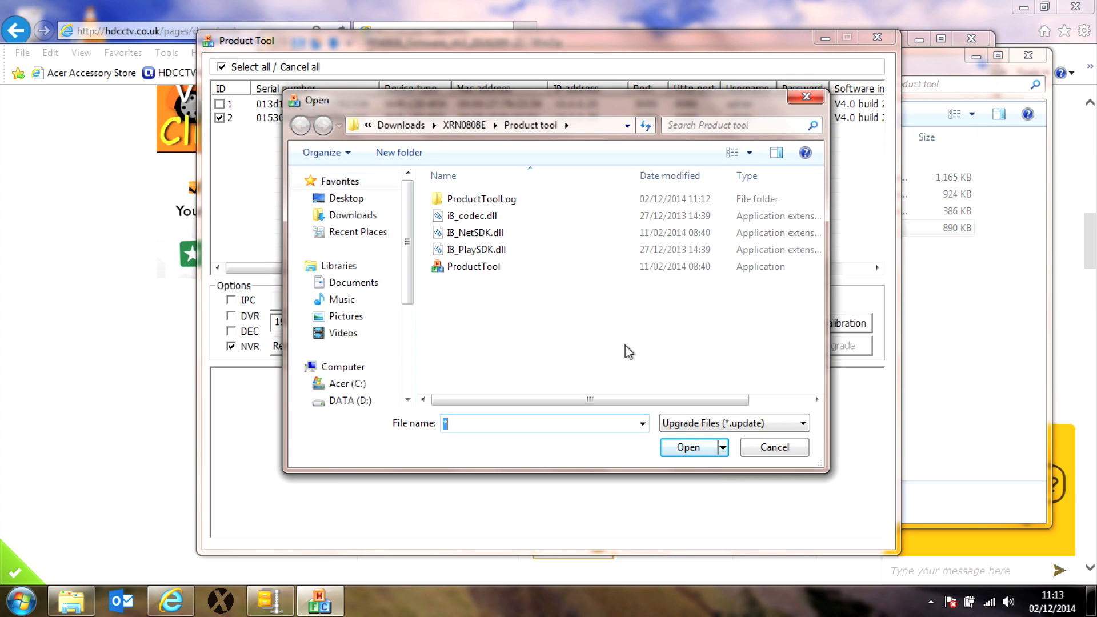
{"action": "mouse_move", "coordinate": [437, 164]}
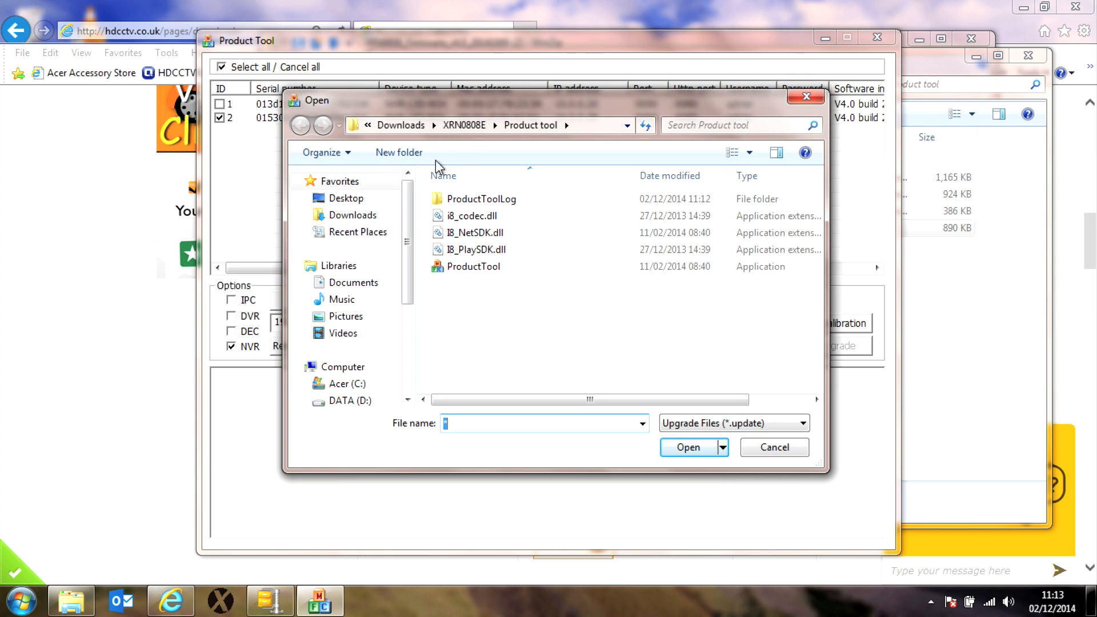
{"action": "left_click", "coordinate": [299, 126]}
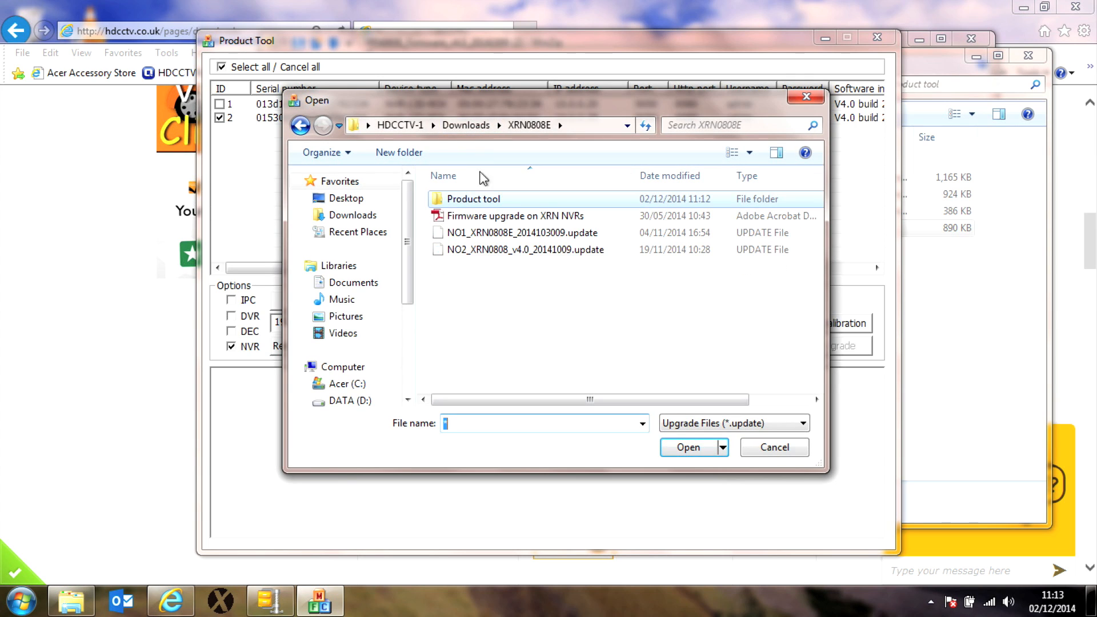
{"action": "left_click", "coordinate": [516, 234]}
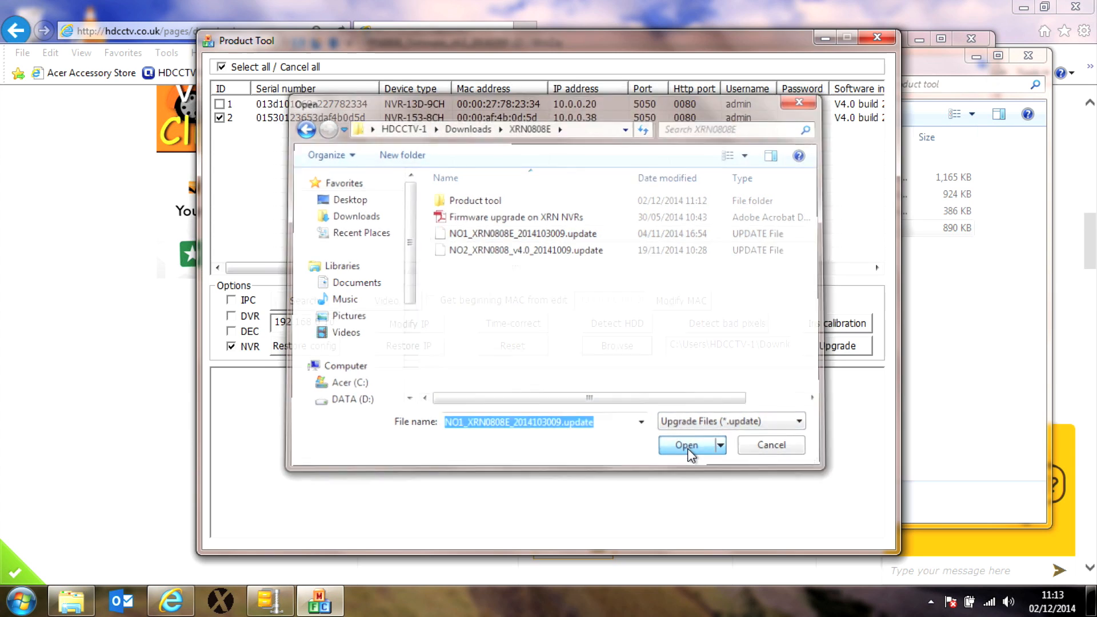
{"action": "left_click", "coordinate": [686, 444]}
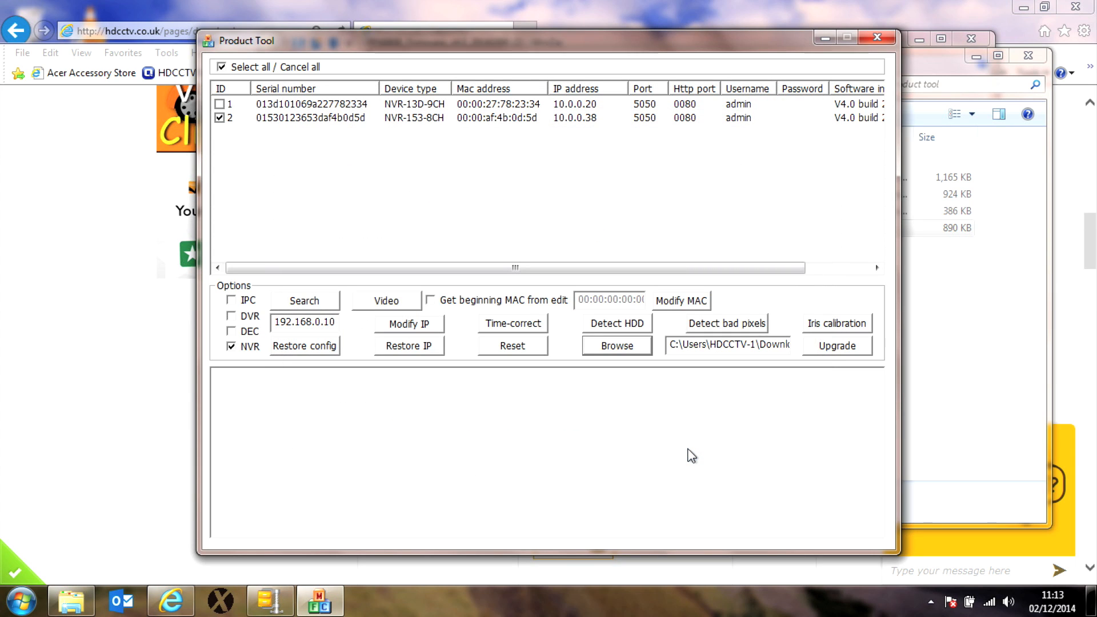
Run the upgrade on the NVR at 10.0.0.38 and highlight the log's success count line.
{"action": "left_click", "coordinate": [836, 345]}
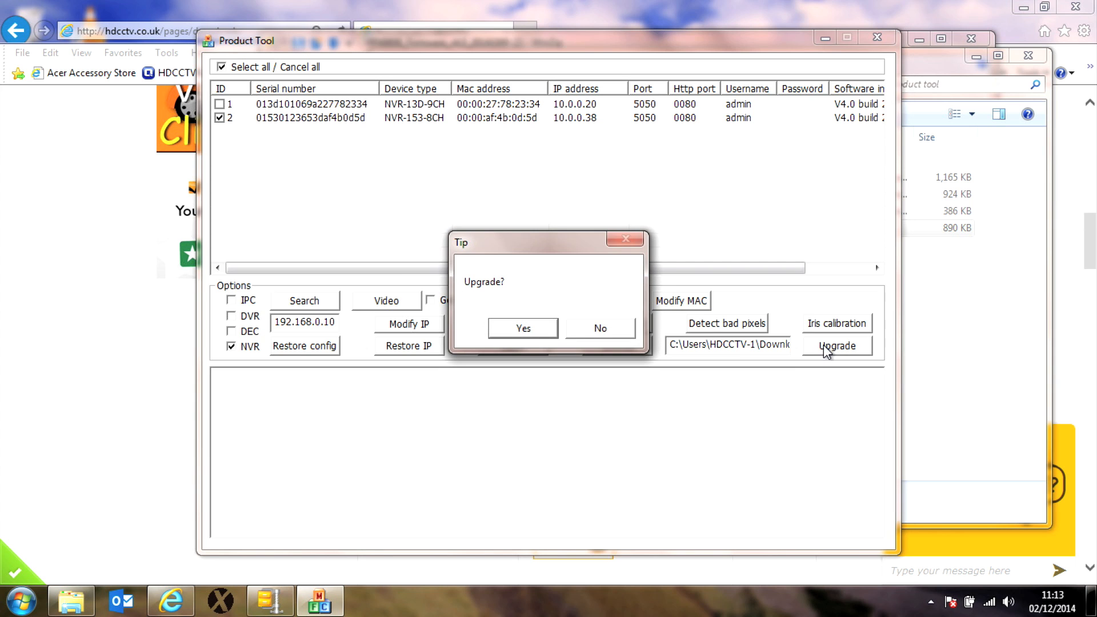
{"action": "left_click", "coordinate": [524, 326]}
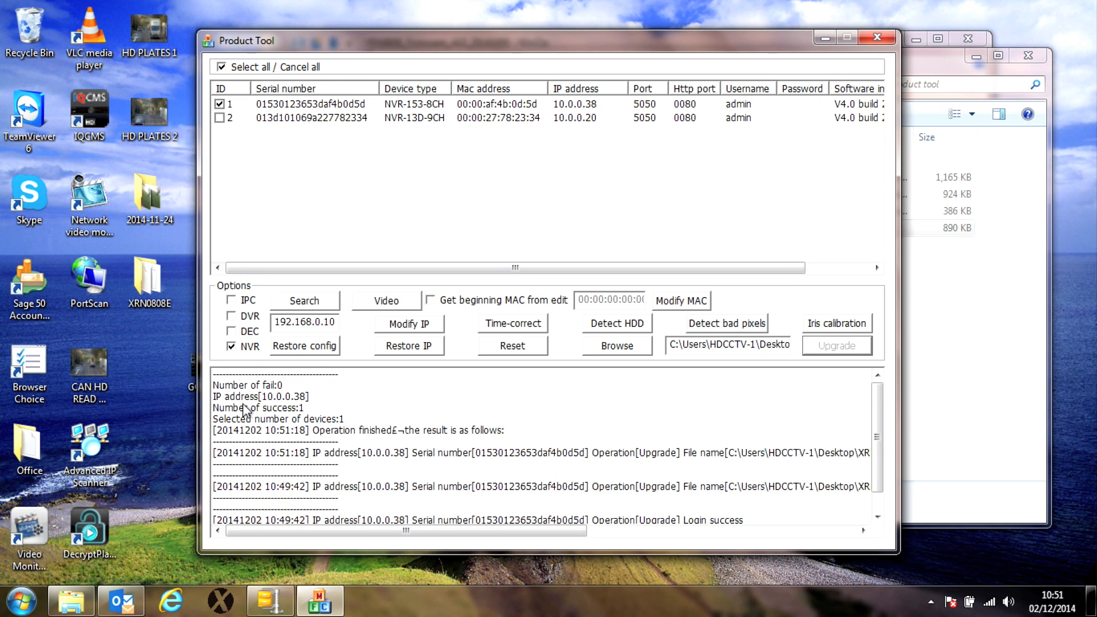
{"action": "left_click", "coordinate": [265, 406]}
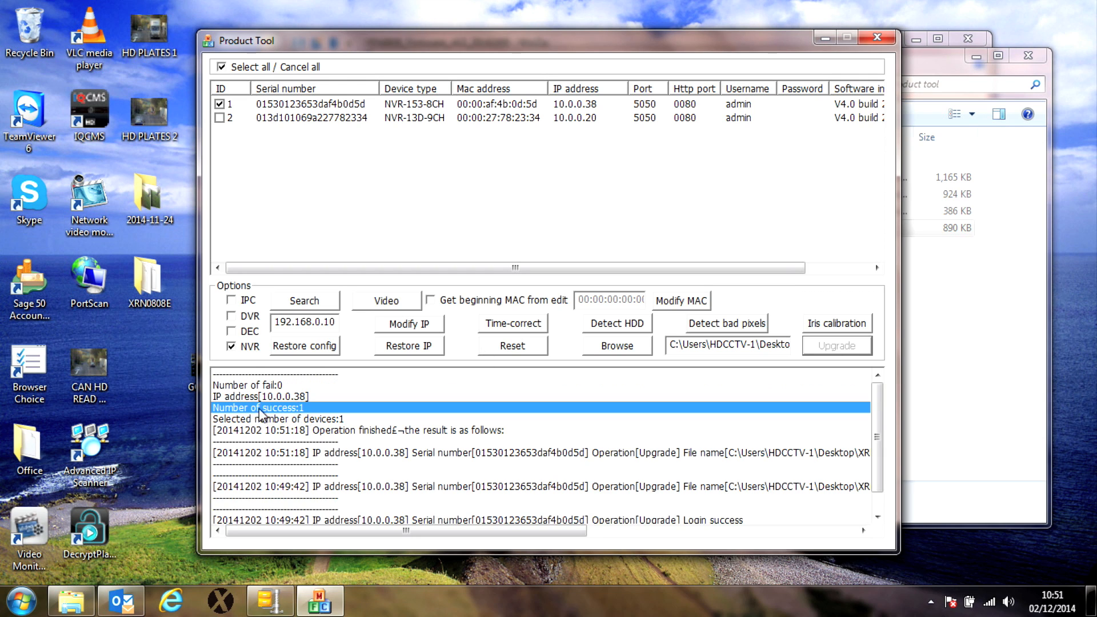
{"action": "mouse_move", "coordinate": [347, 457]}
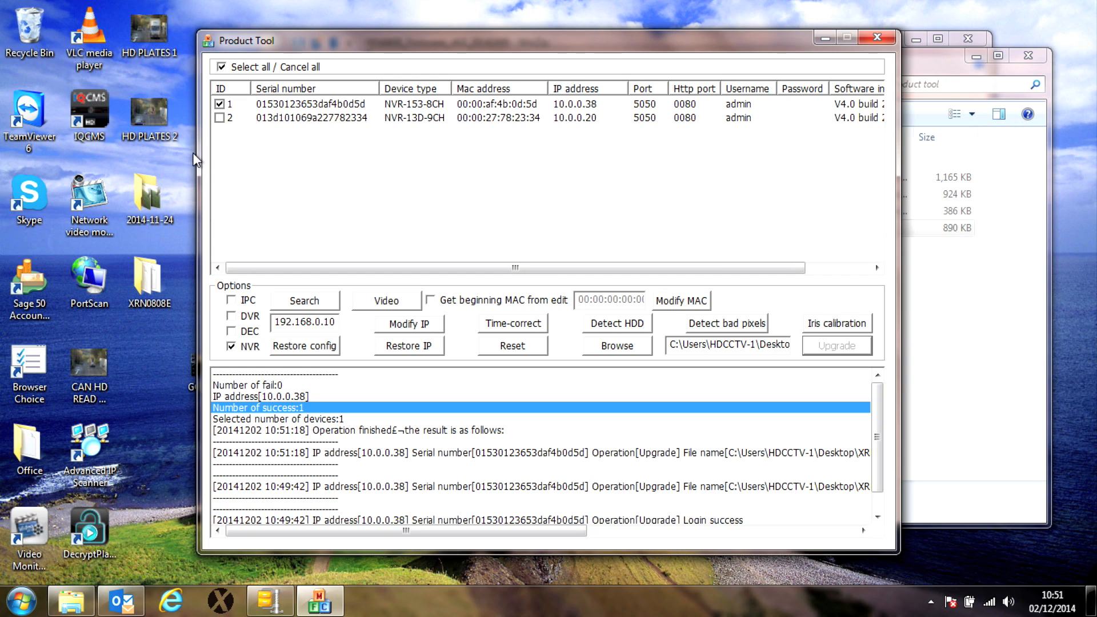
{"action": "mouse_move", "coordinate": [603, 362]}
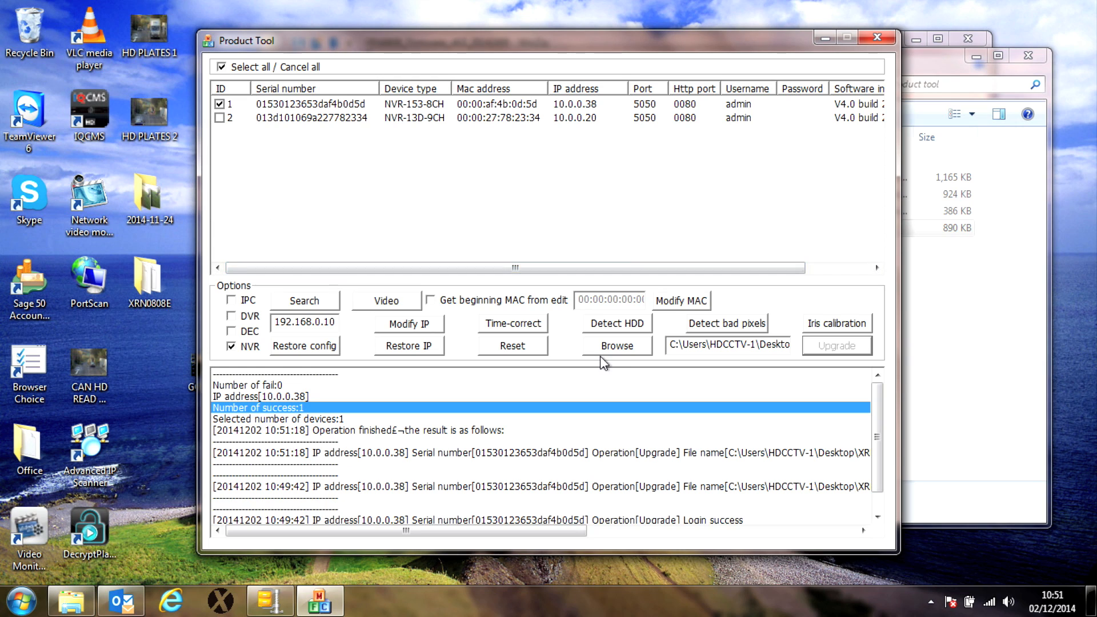
Select NO2_XRN0808_v4.0_20141009.update and run the second upgrade on the same NVR.
{"action": "left_click", "coordinate": [616, 345]}
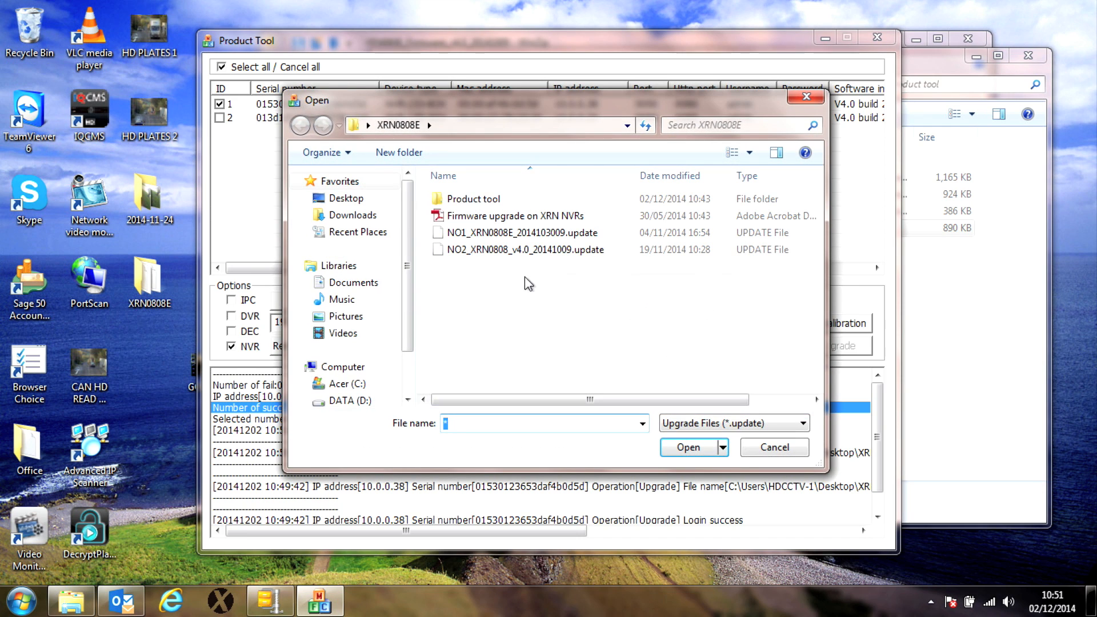
{"action": "left_click", "coordinate": [523, 249]}
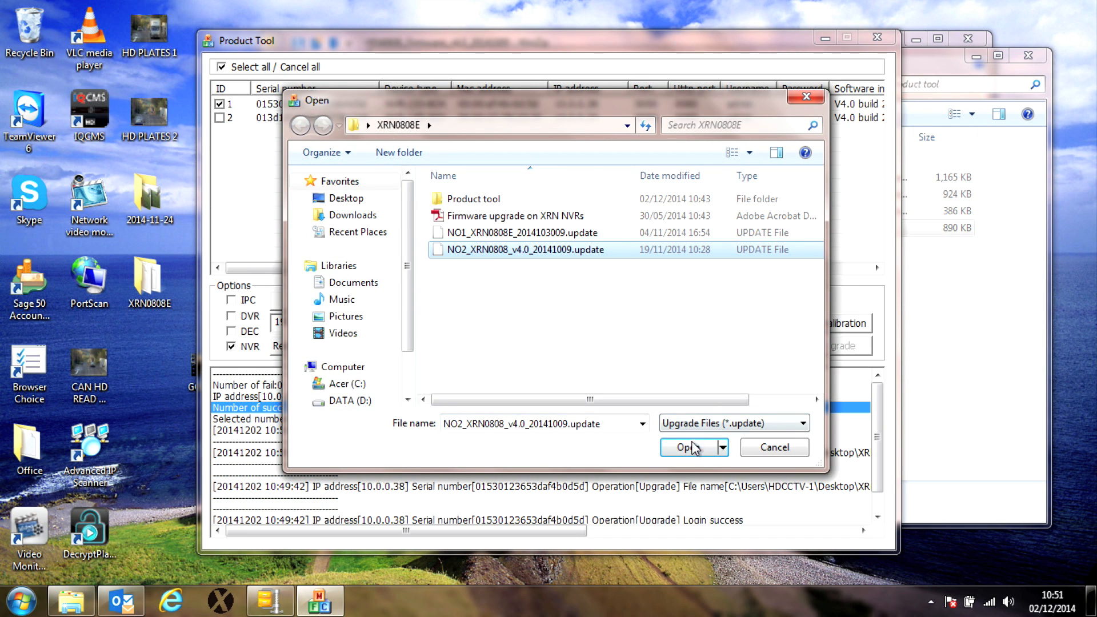
{"action": "left_click", "coordinate": [685, 448]}
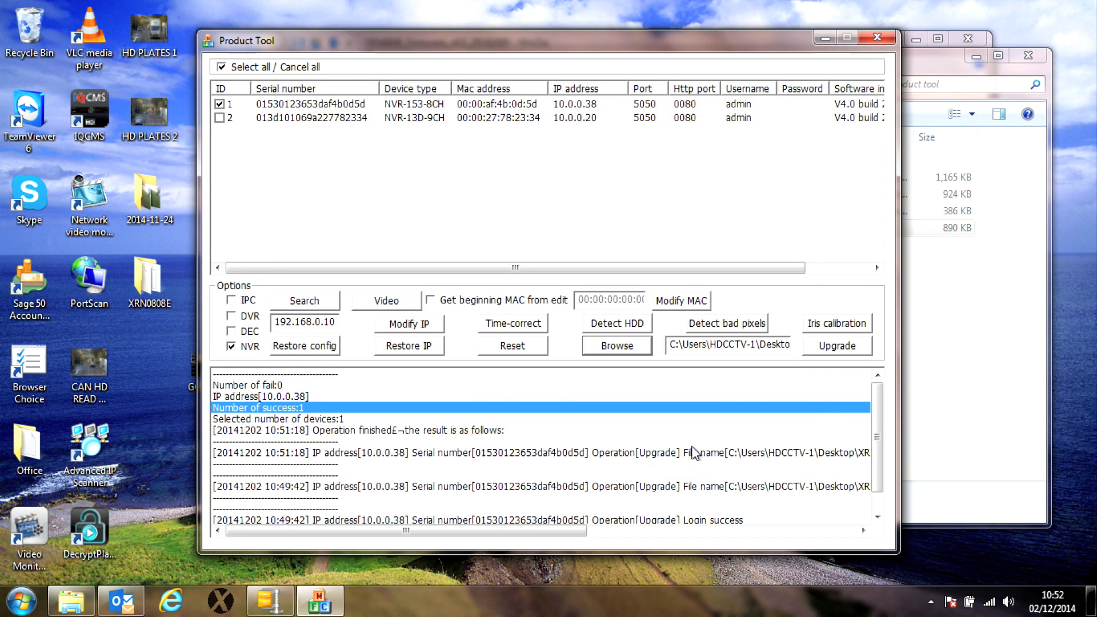
{"action": "mouse_move", "coordinate": [851, 348]}
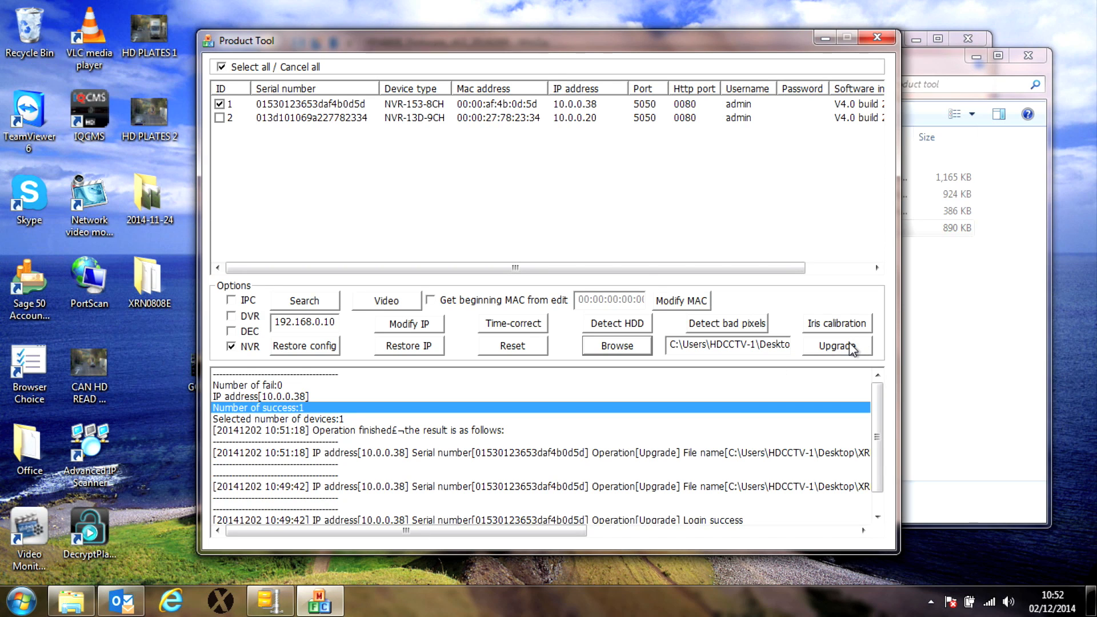
{"action": "left_click", "coordinate": [837, 346]}
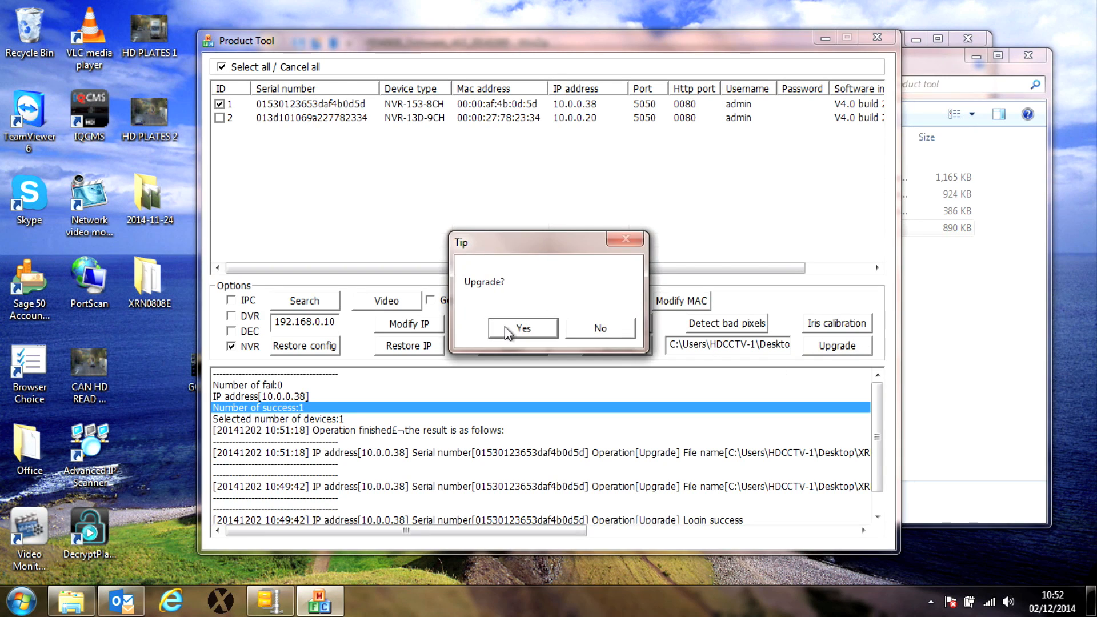
{"action": "left_click", "coordinate": [524, 327]}
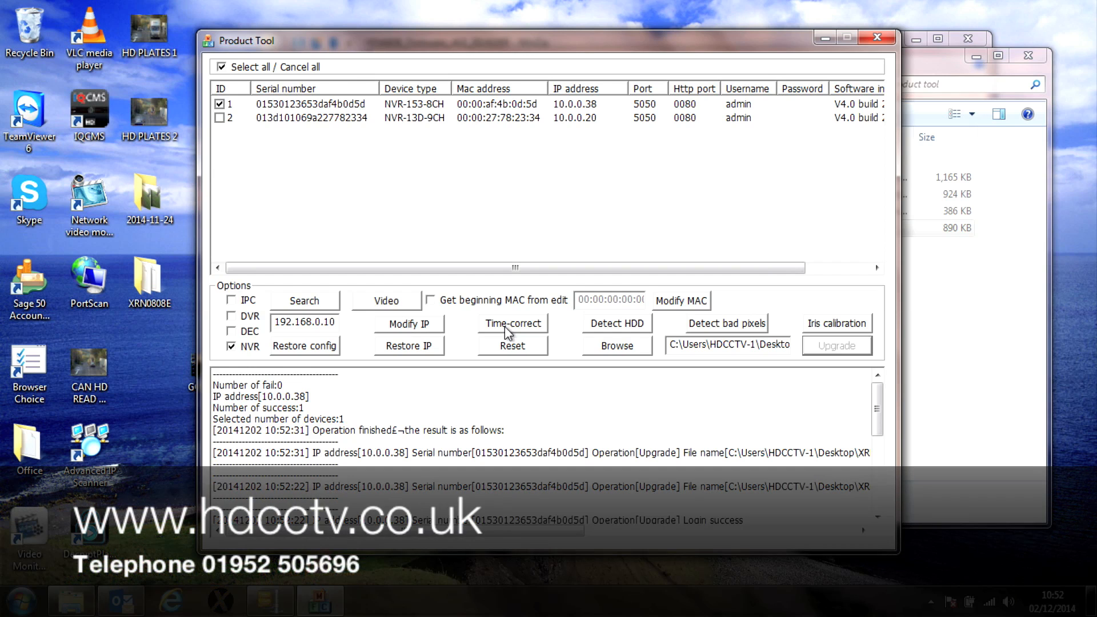
{"action": "mouse_move", "coordinate": [416, 359]}
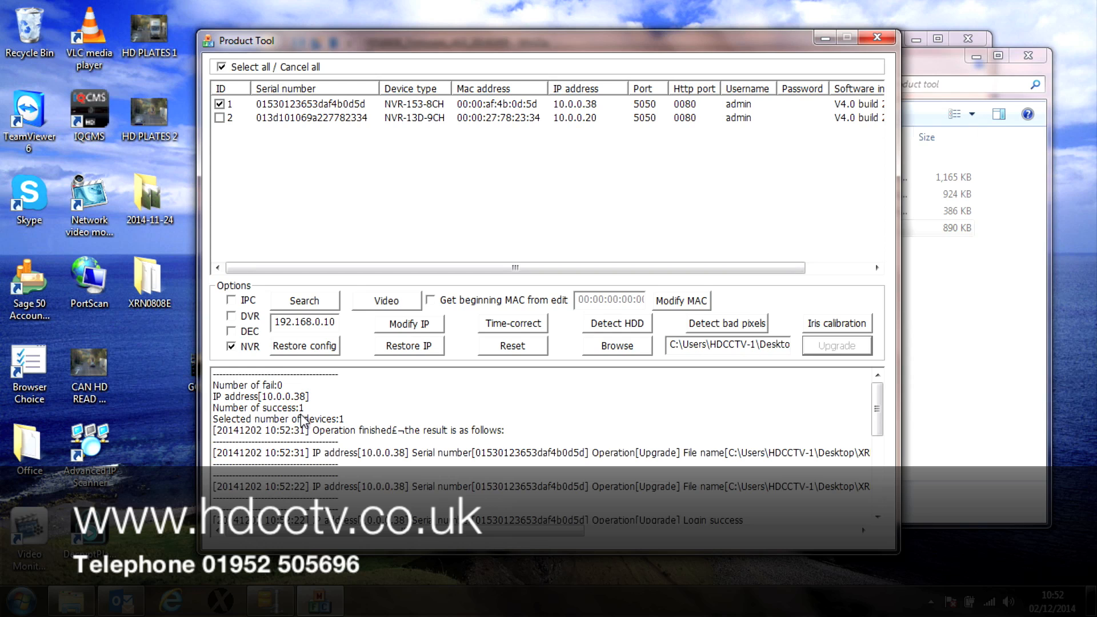
{"action": "mouse_move", "coordinate": [297, 415]}
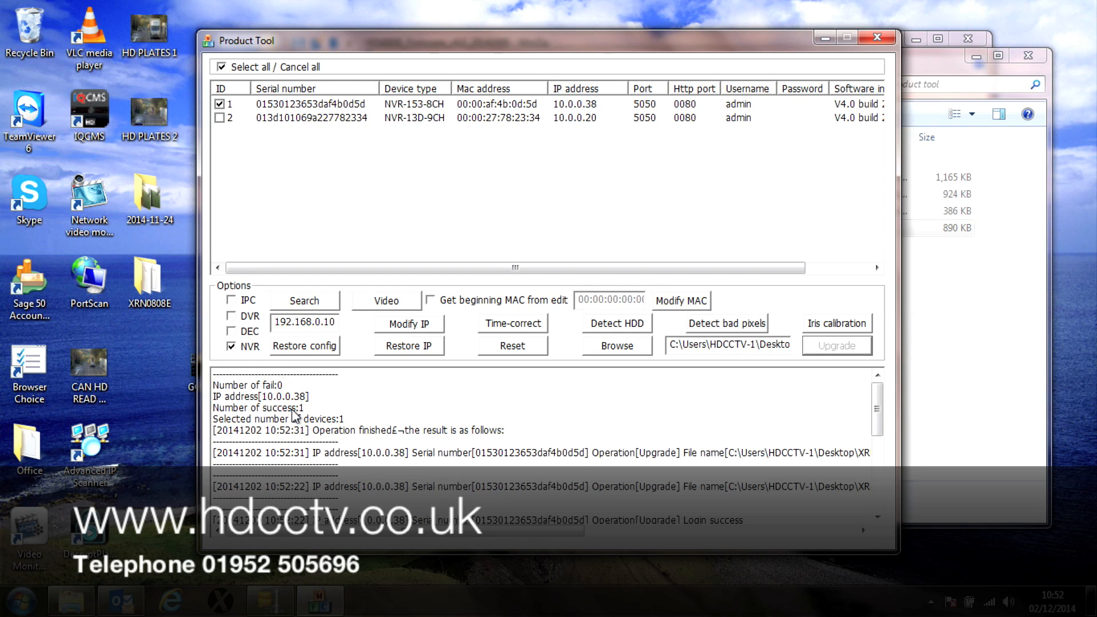
{"action": "left_click", "coordinate": [258, 407]}
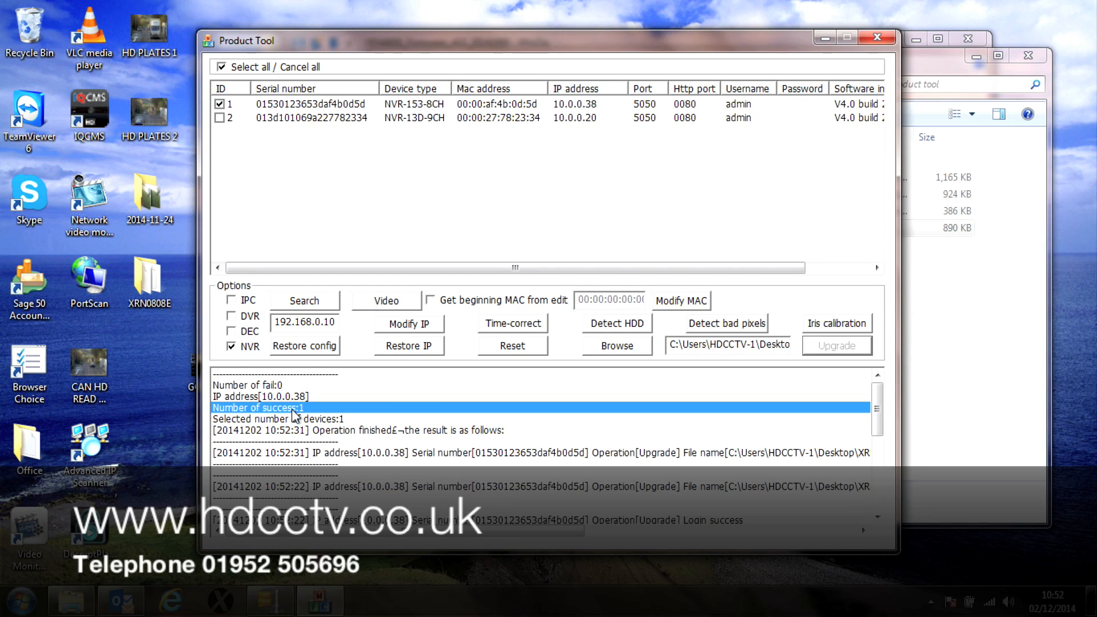